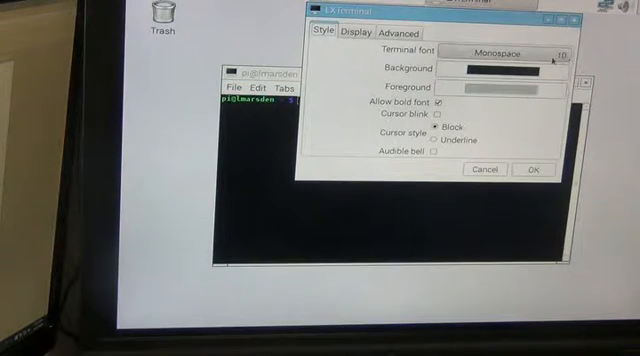
Choose a larger Monospace terminal font size and apply it
{"action": "left_click", "coordinate": [488, 48]}
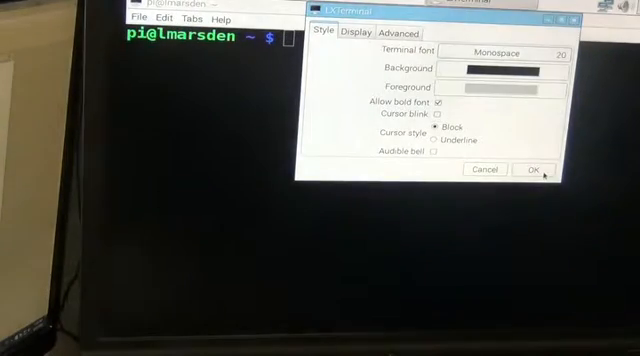
{"action": "left_click", "coordinate": [536, 170]}
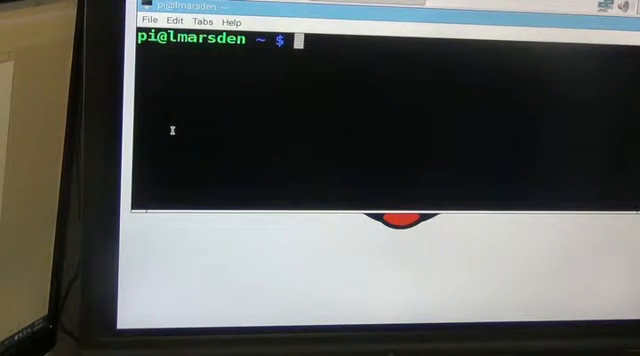
Run 'sudo apt-get update' to start downloading the repository package lists
{"action": "type", "text": "sudo"}
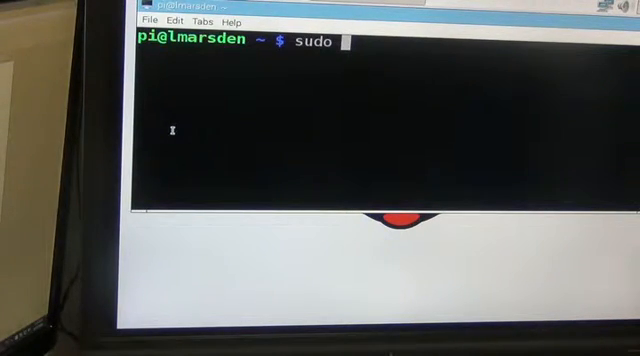
{"action": "type", "text": "apt-g"}
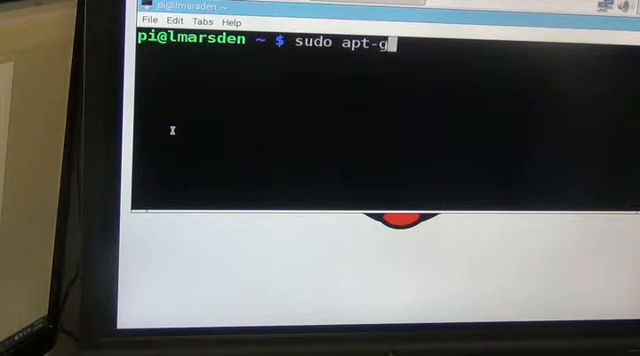
{"action": "type", "text": "et"}
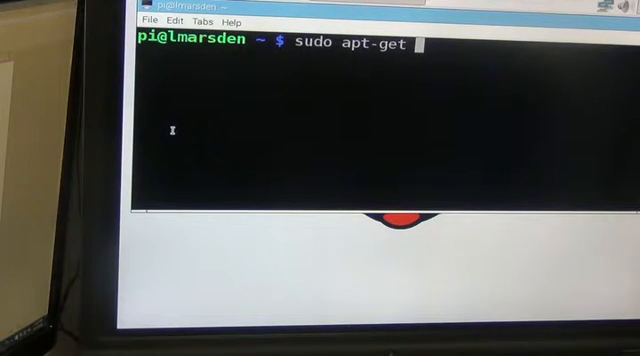
{"action": "type", "text": "update"}
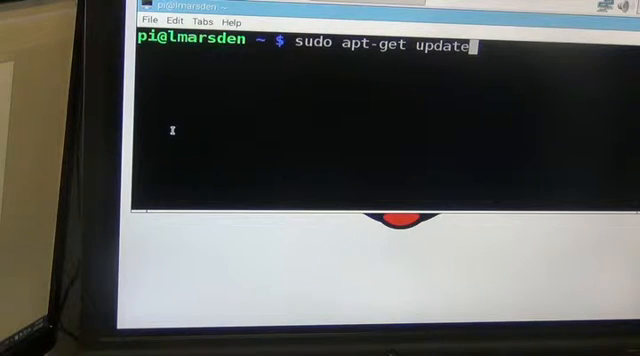
{"action": "key", "text": "Return"}
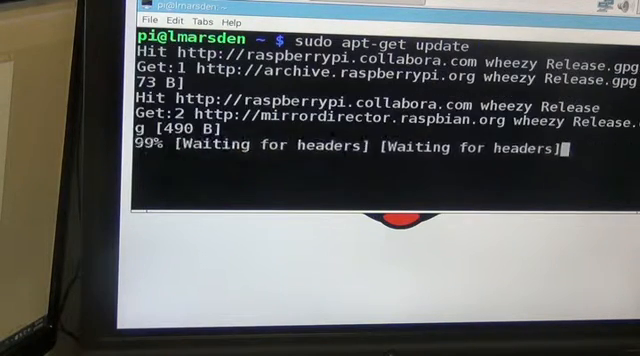